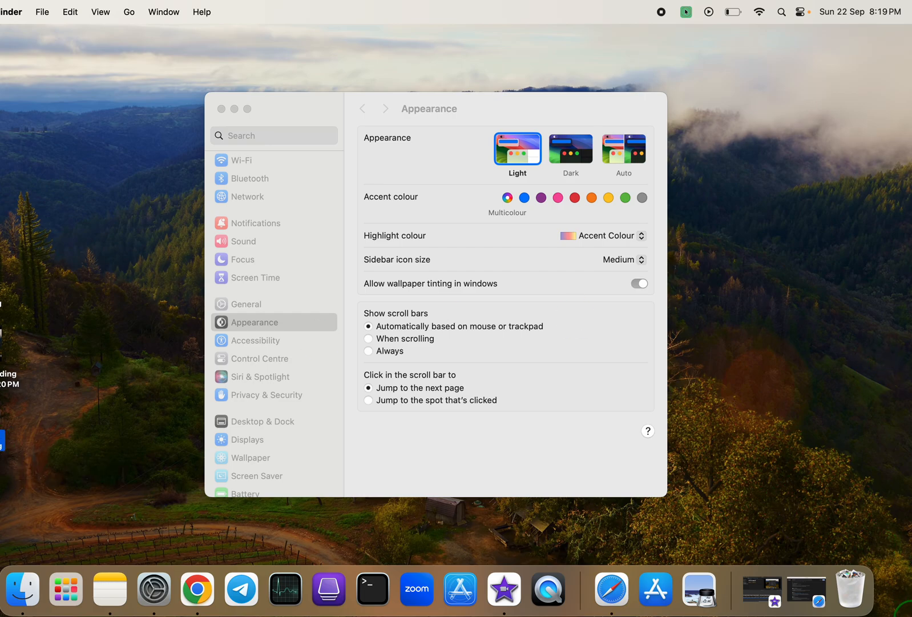
mouse_move(850, 588)
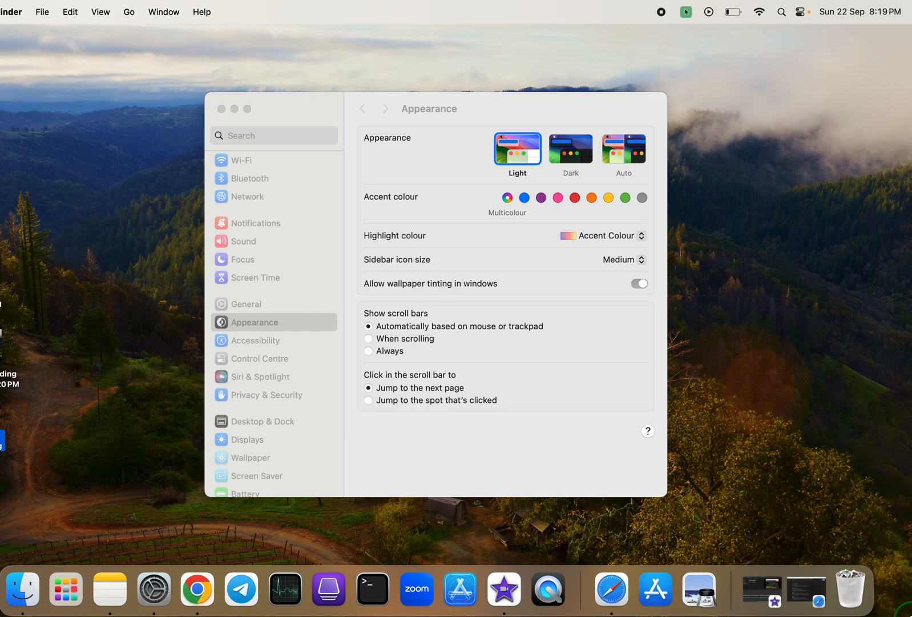
Dismiss the Quick Note popup and switch the system appearance to Dark.
click(109, 589)
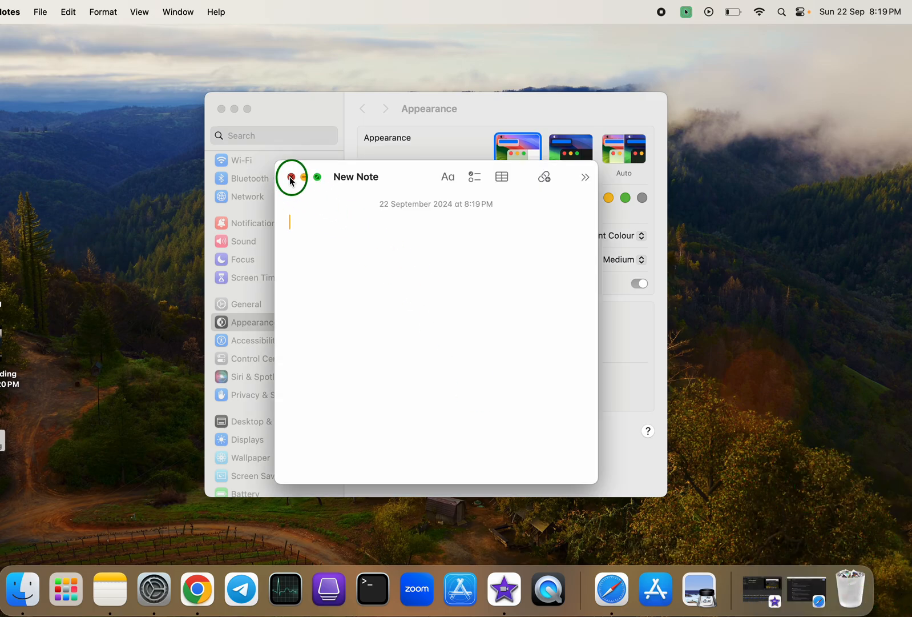
click(292, 177)
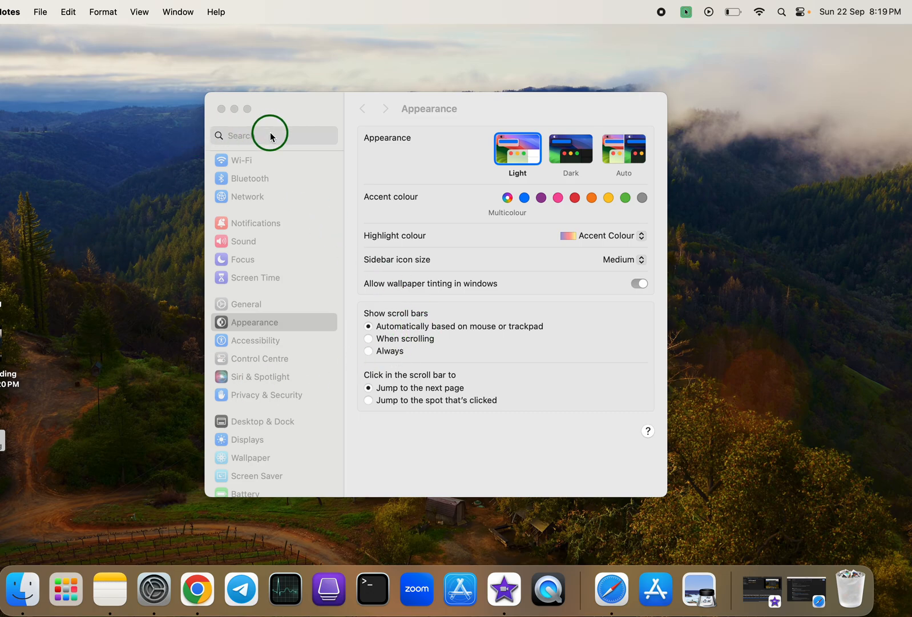
click(274, 135)
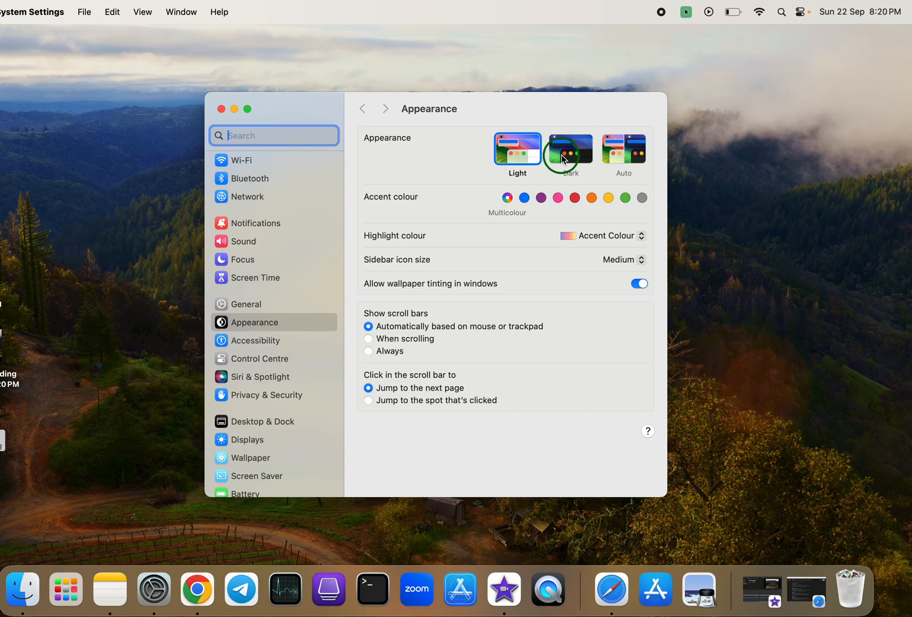
click(570, 148)
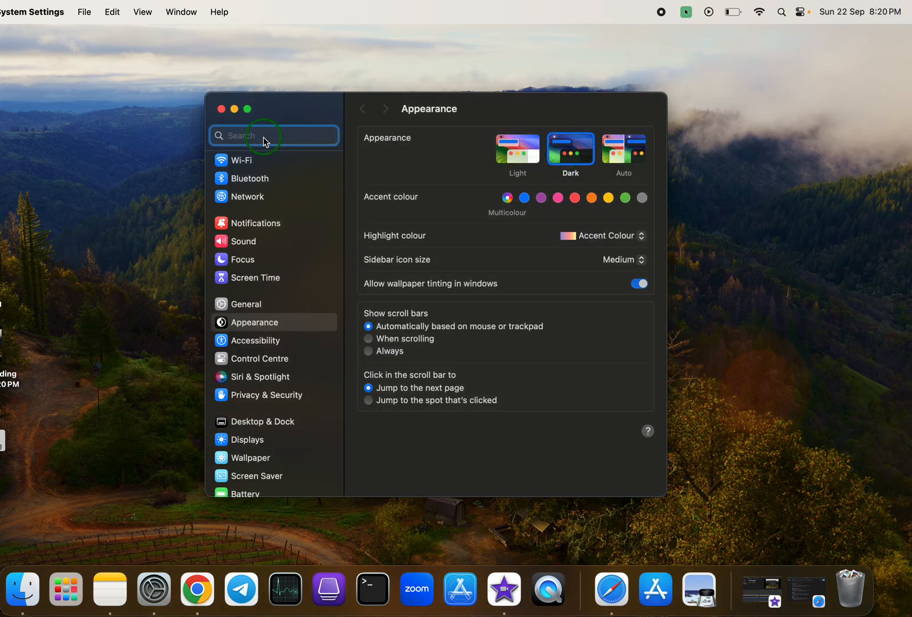
Search settings for 'hot cor' to list the Hot Corners results.
text(hot)
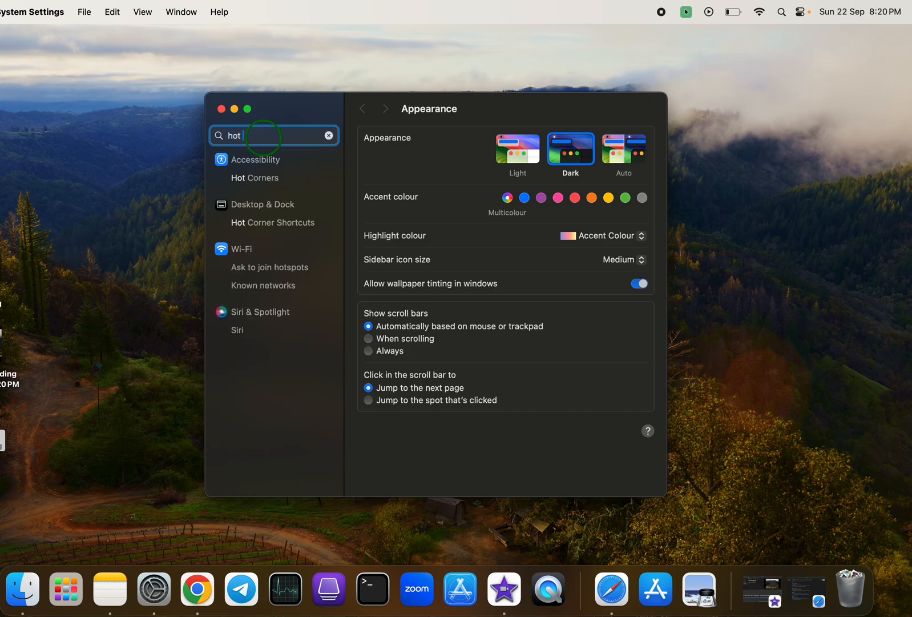
mouse_move(329, 162)
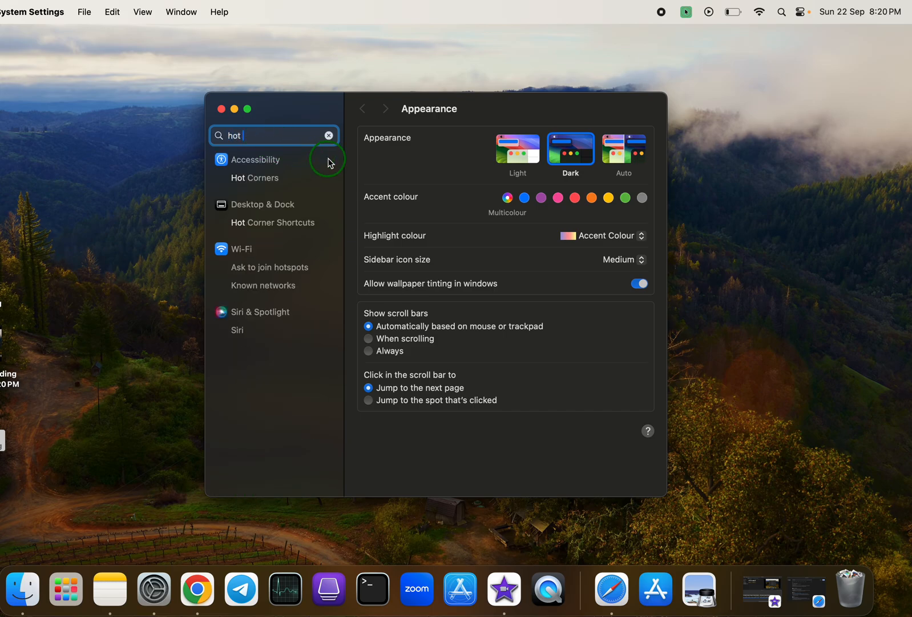
text(co)
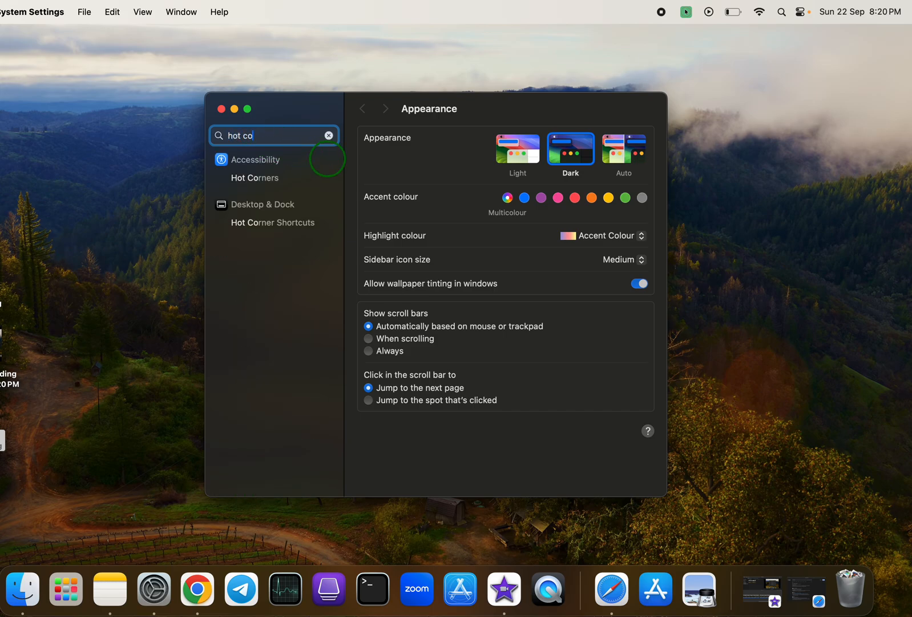
text(r)
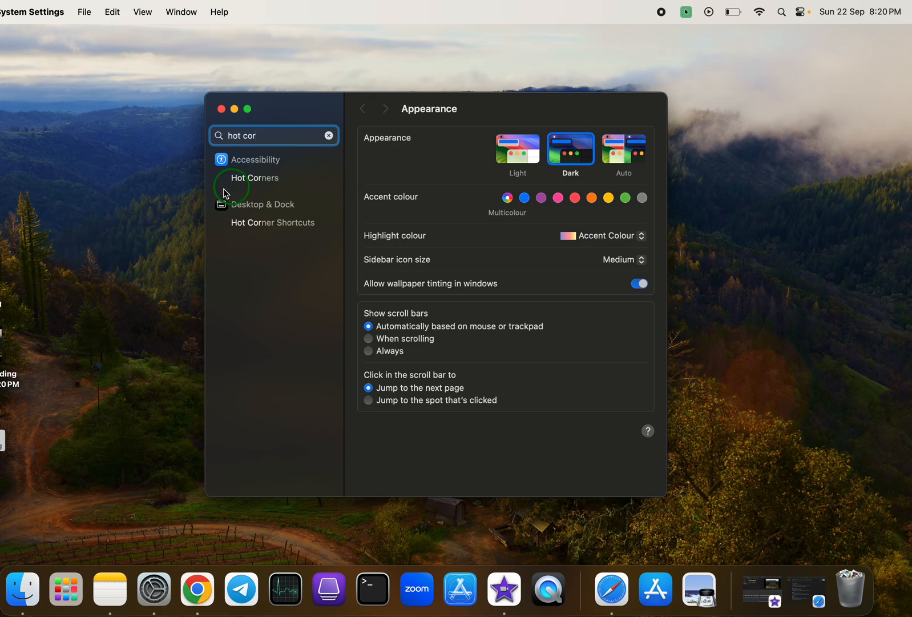
mouse_move(166, 212)
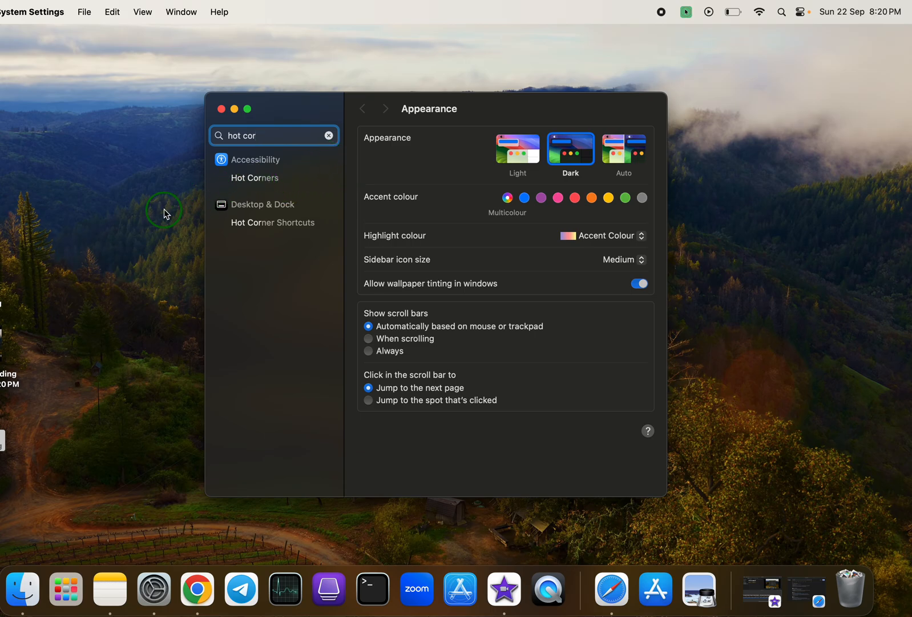
mouse_move(121, 173)
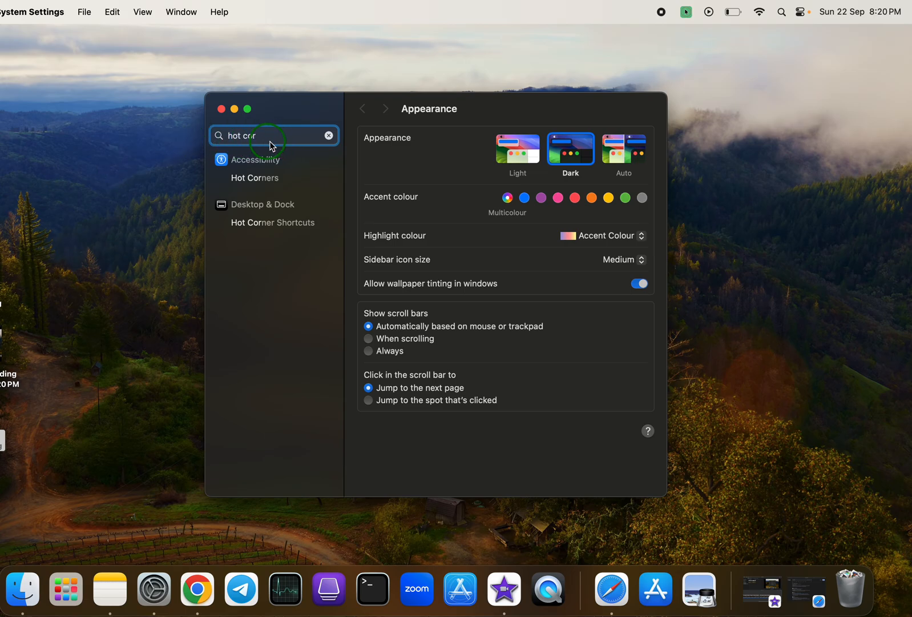
mouse_move(223, 169)
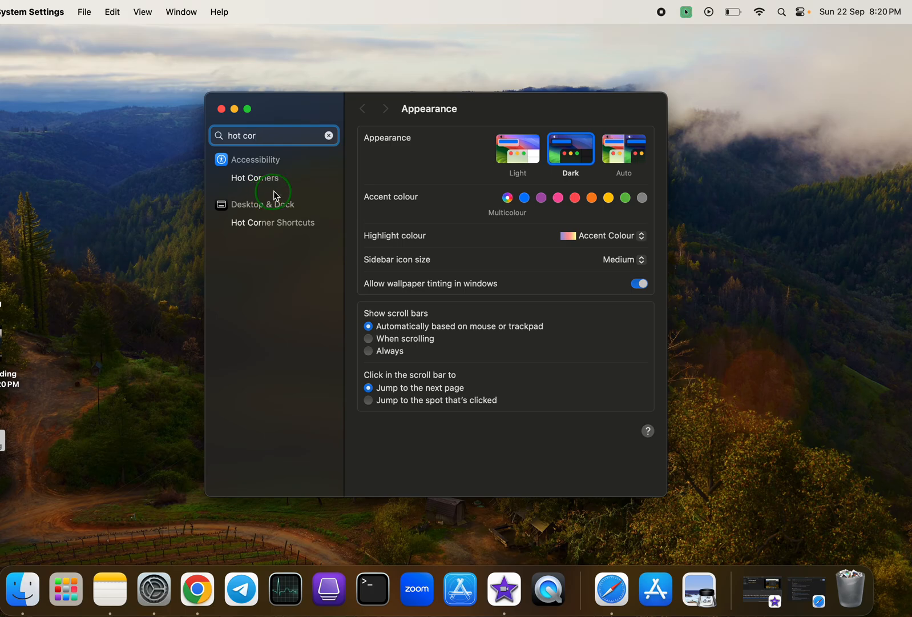
mouse_move(280, 228)
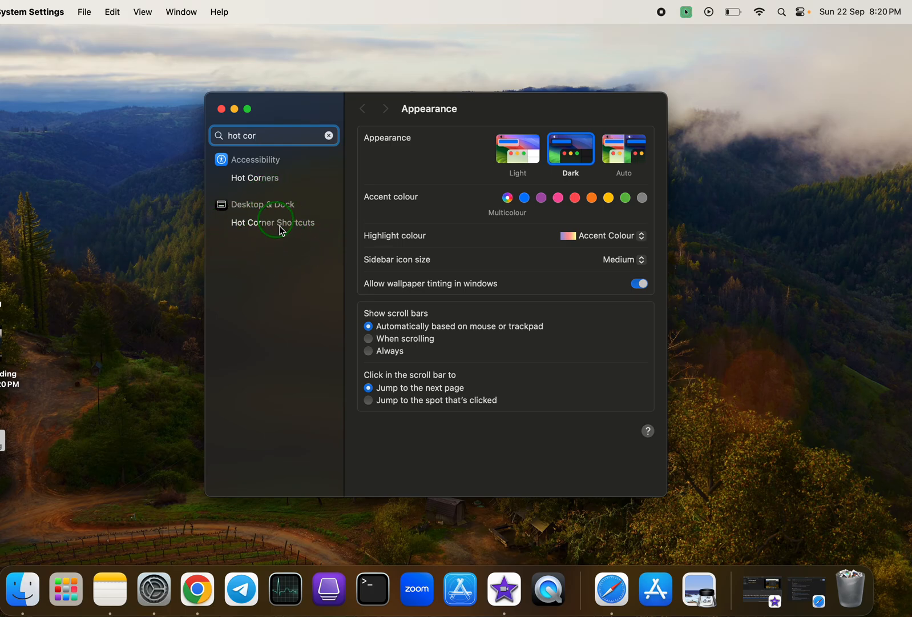
mouse_move(251, 185)
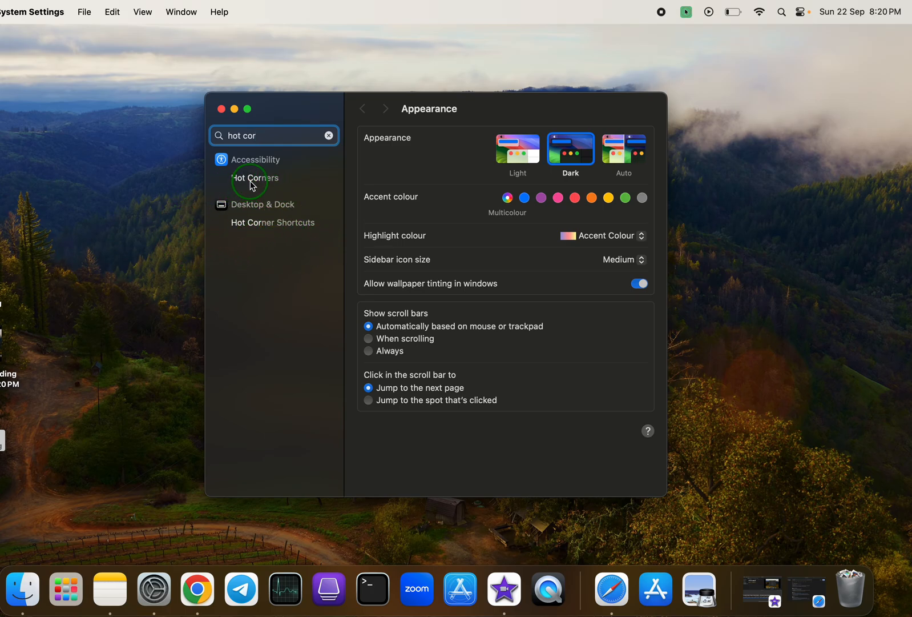
Open the Accessibility Hot Corners options, then dismiss them with Done.
click(254, 178)
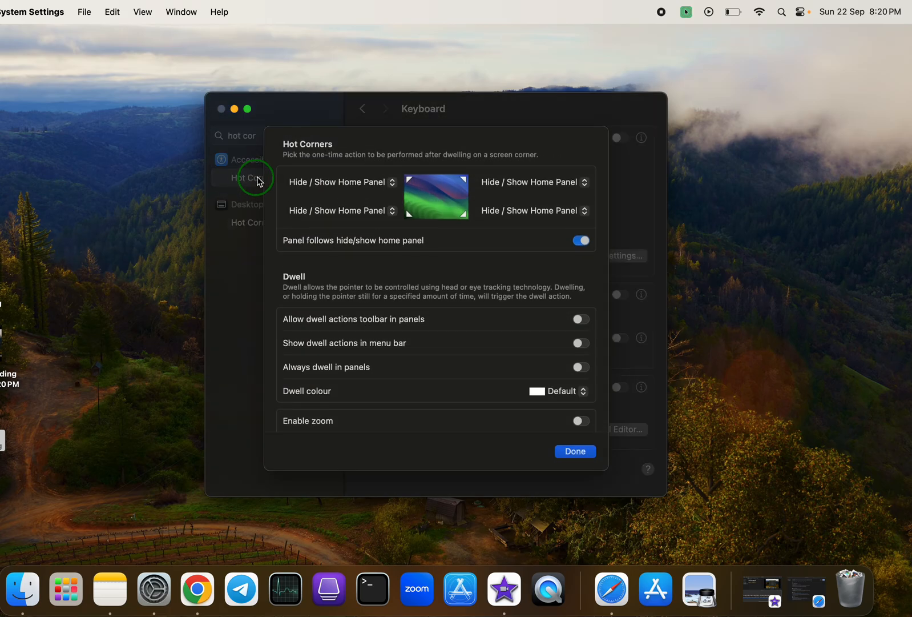
click(534, 181)
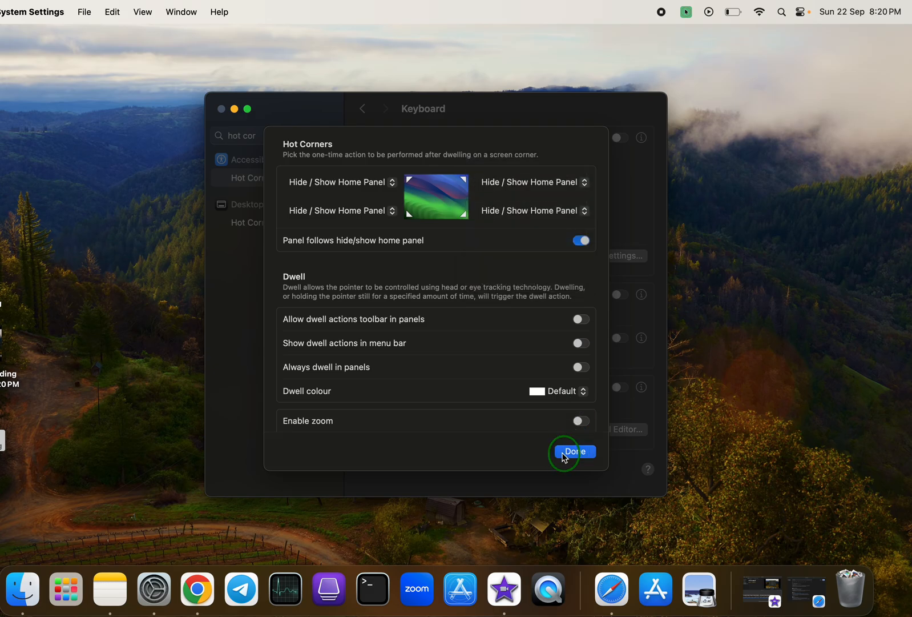
click(572, 452)
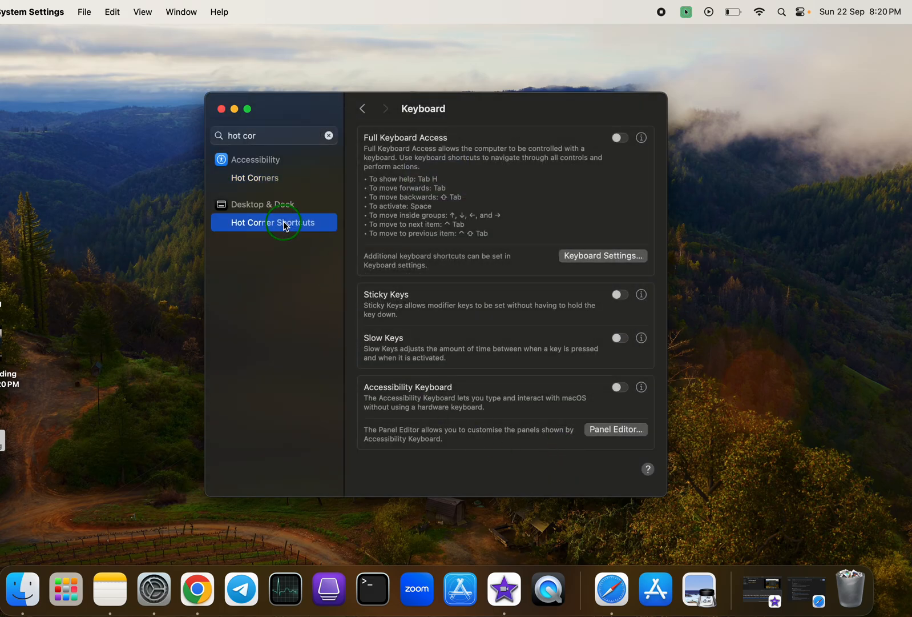
In Desktop & Dock hot corners, change the bottom-right corner from Quick Note to '–'.
click(274, 222)
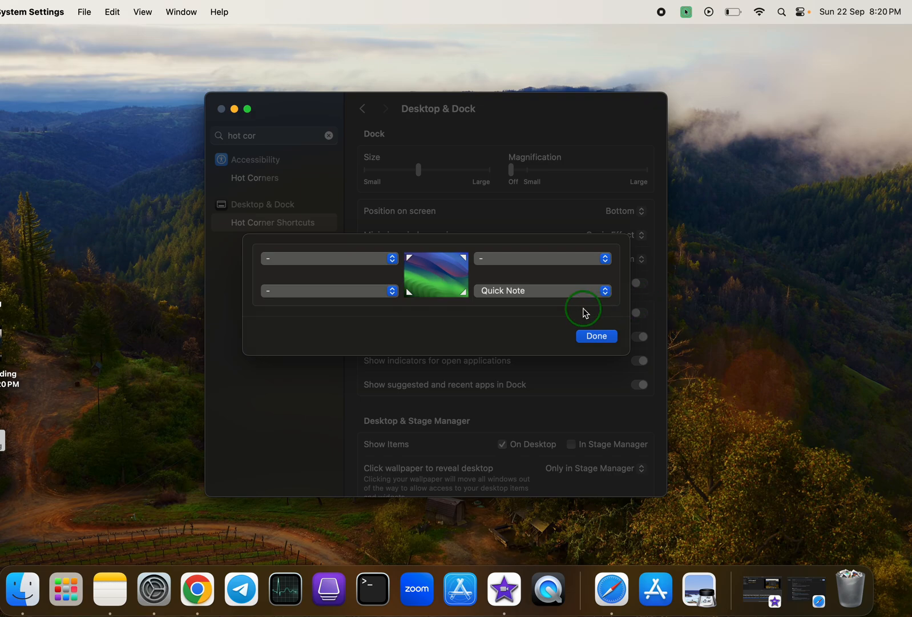
mouse_move(495, 284)
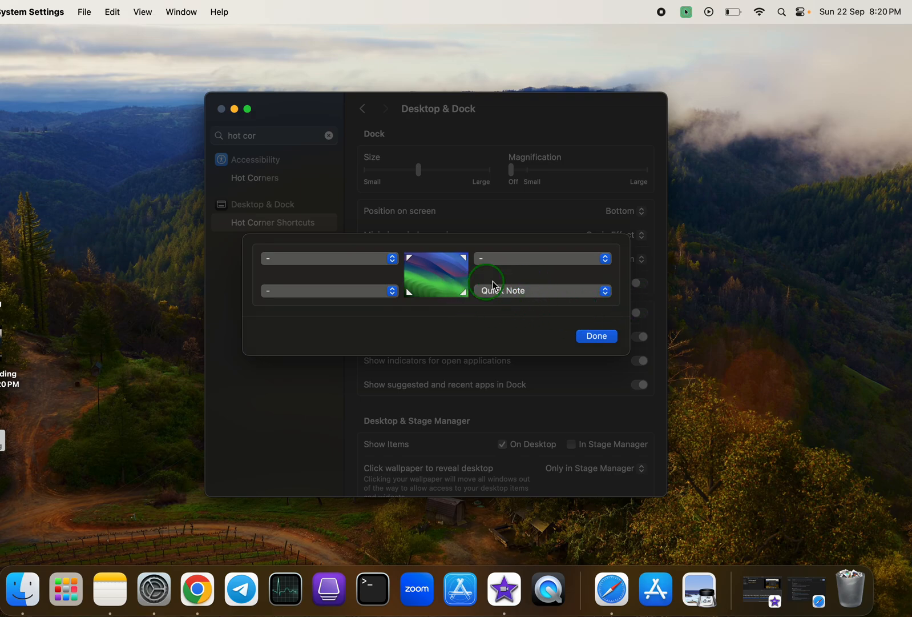
click(542, 291)
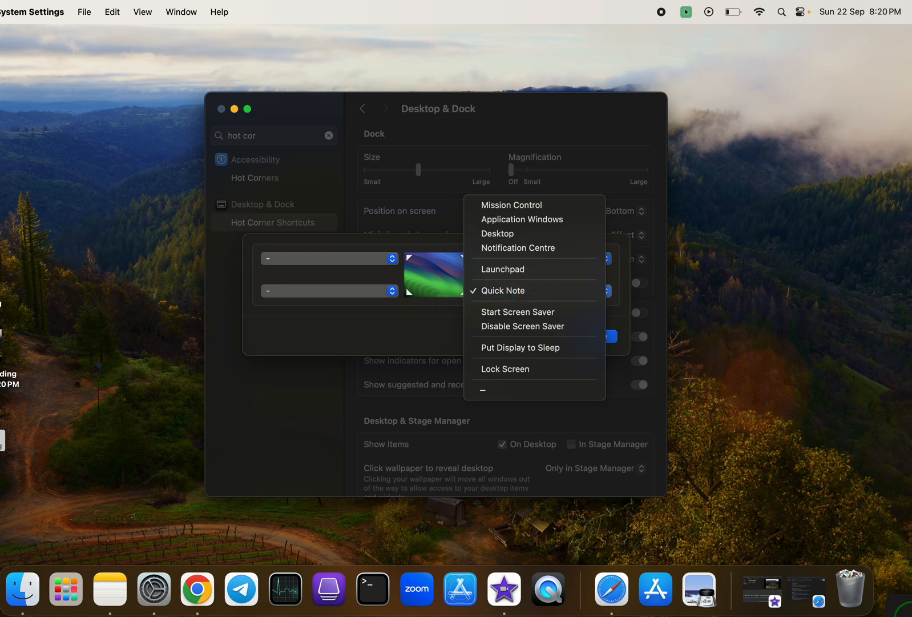
click(503, 290)
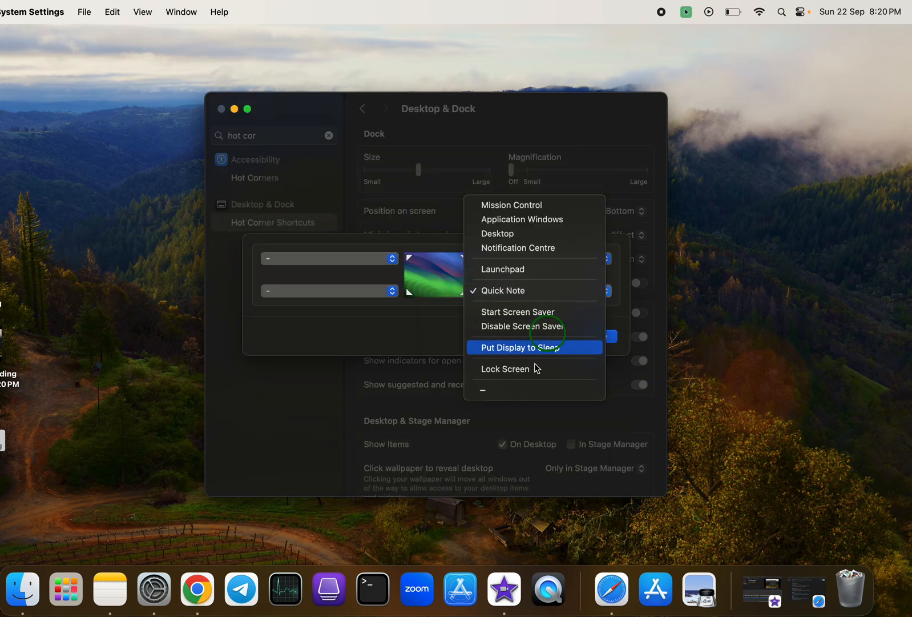
mouse_move(506, 390)
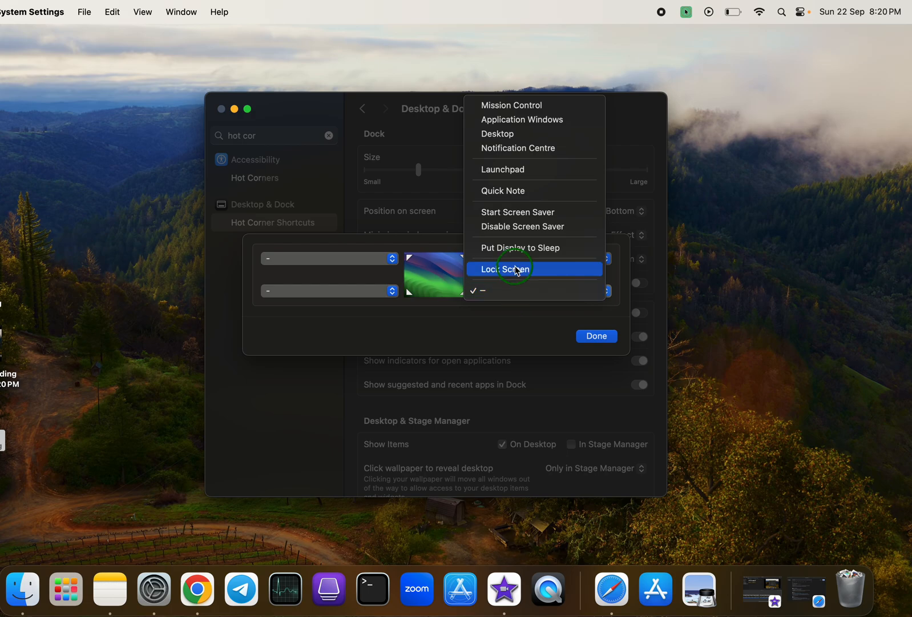
click(533, 269)
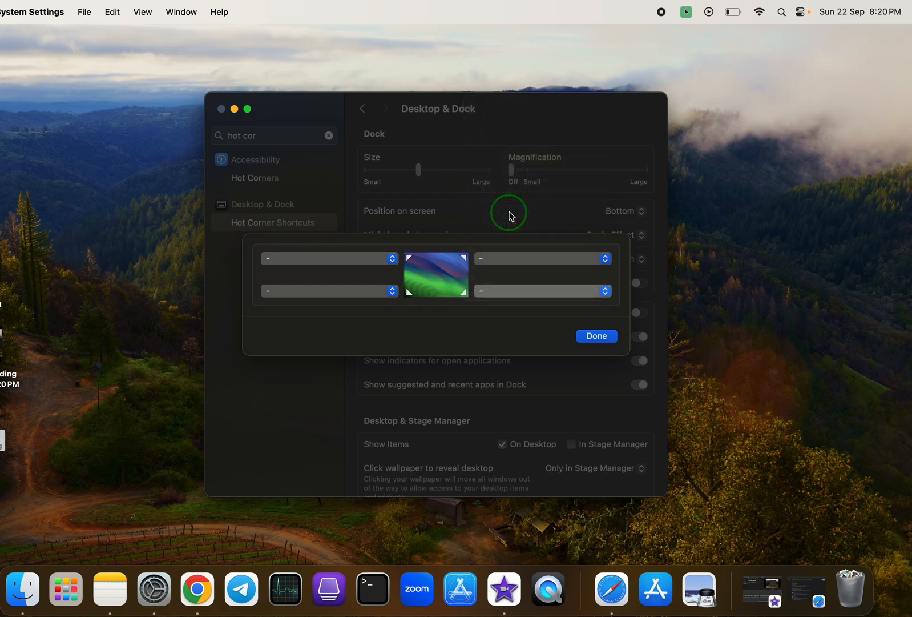
Assign Launchpad to the top-left hot corner, leaving the other corners empty.
click(541, 290)
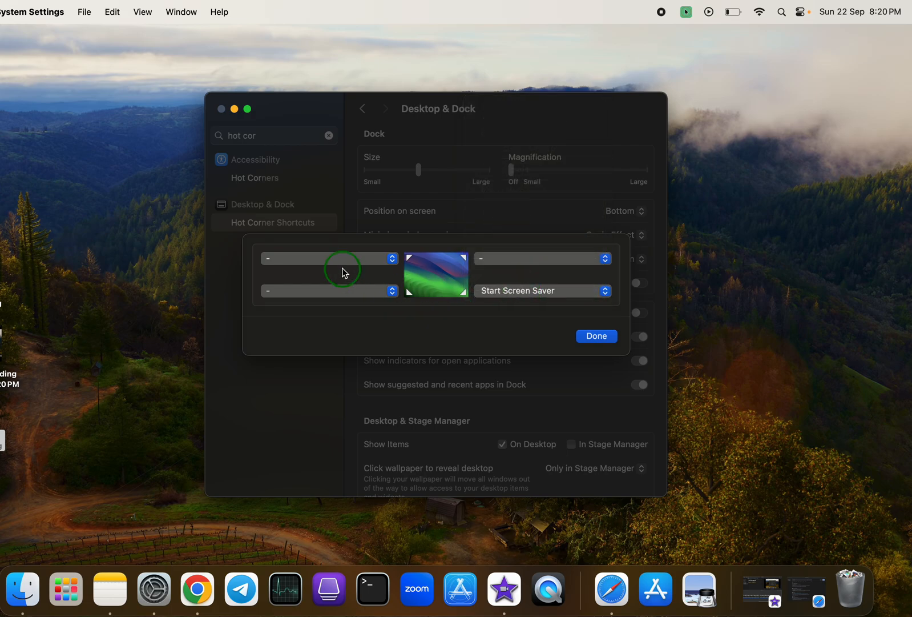
click(542, 290)
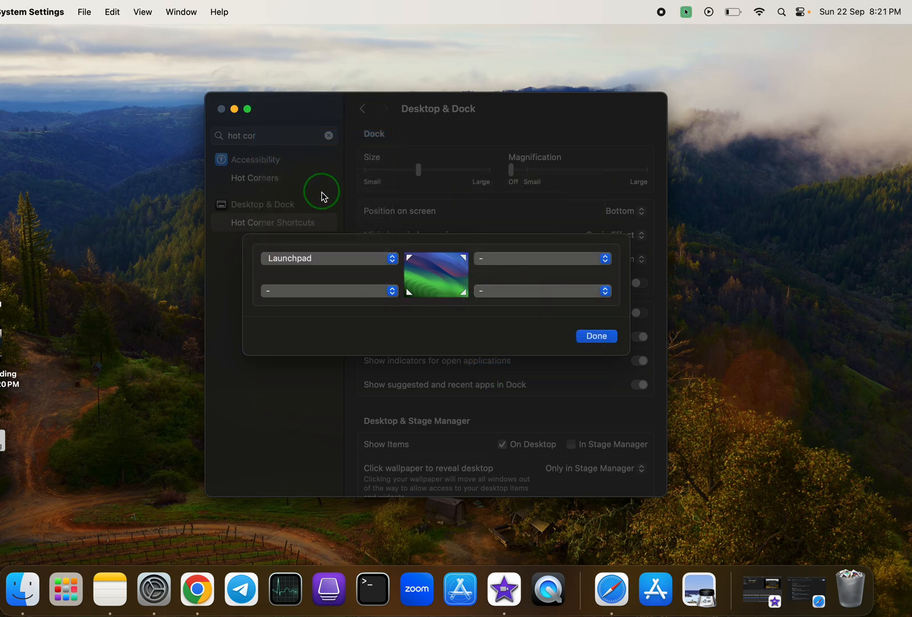
click(66, 589)
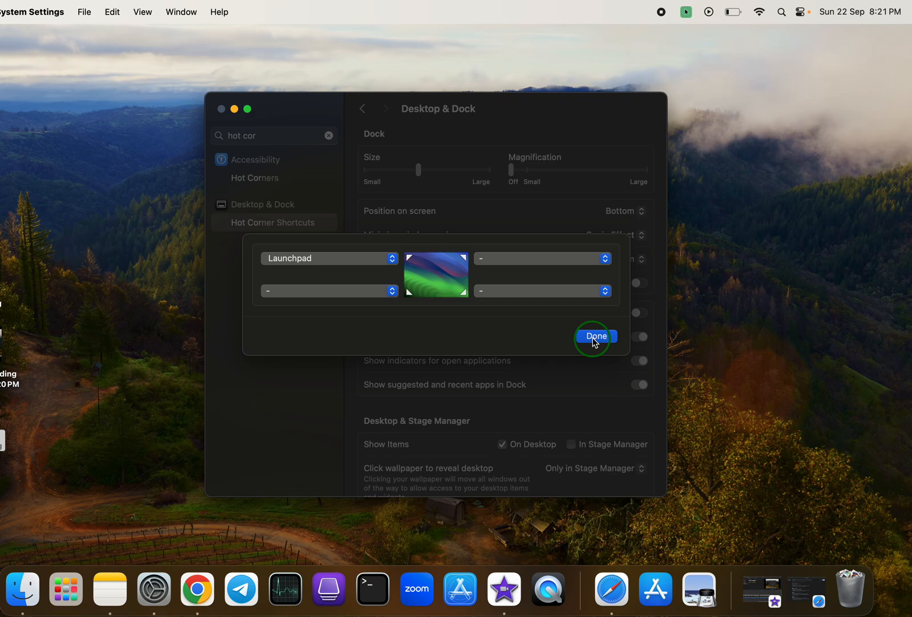
Confirm the hot corner assignments with Done, returning to Desktop & Dock.
click(595, 336)
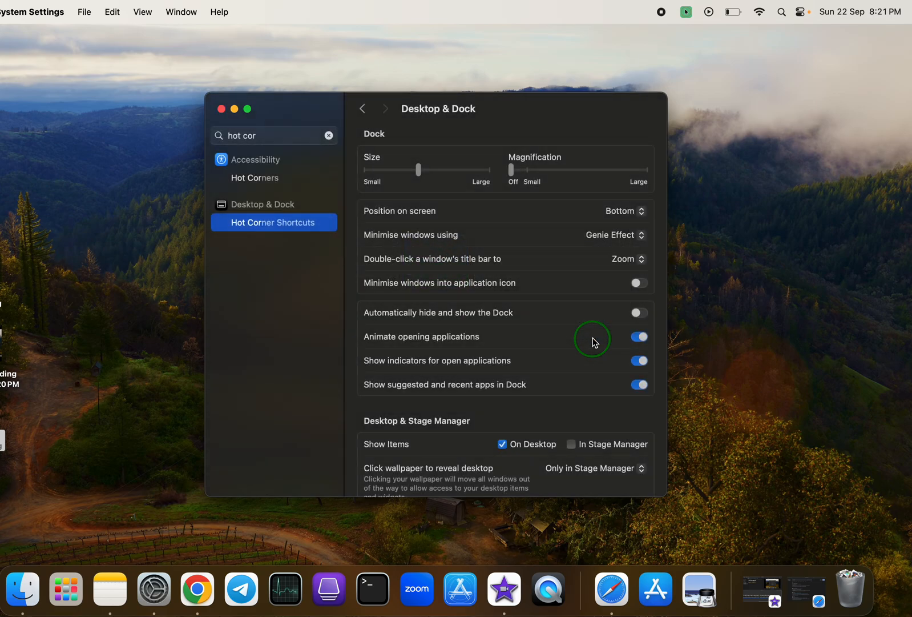
mouse_move(702, 69)
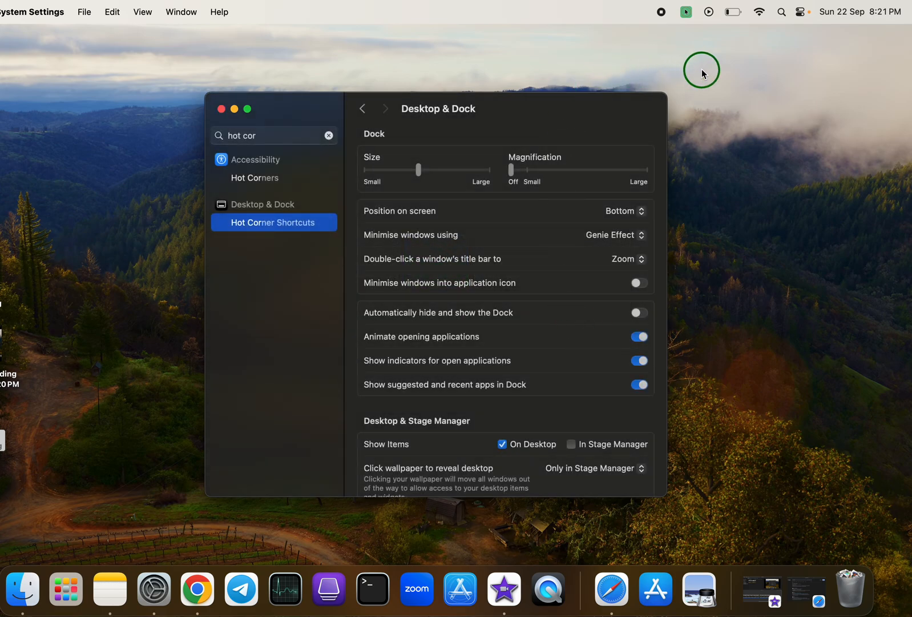
mouse_move(698, 71)
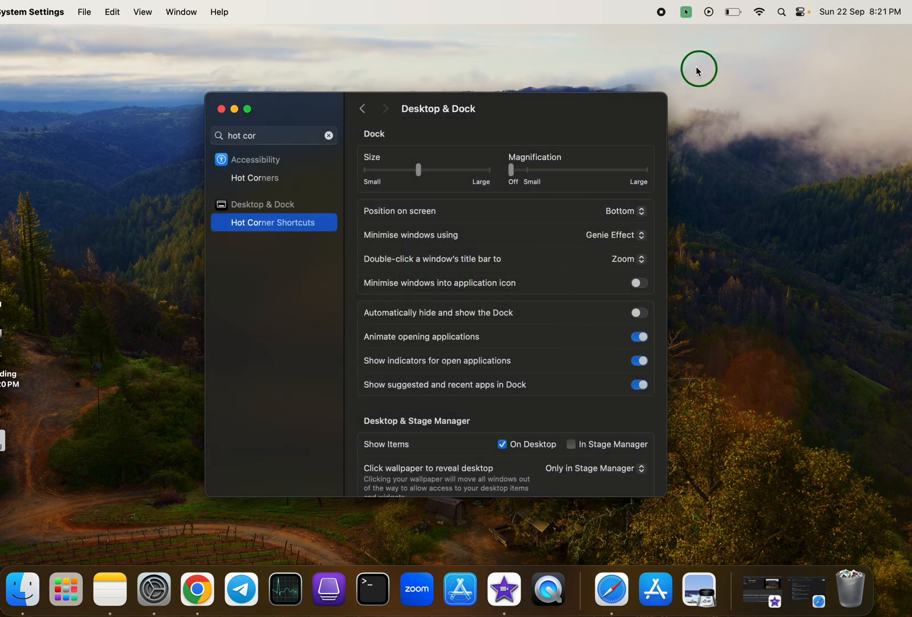